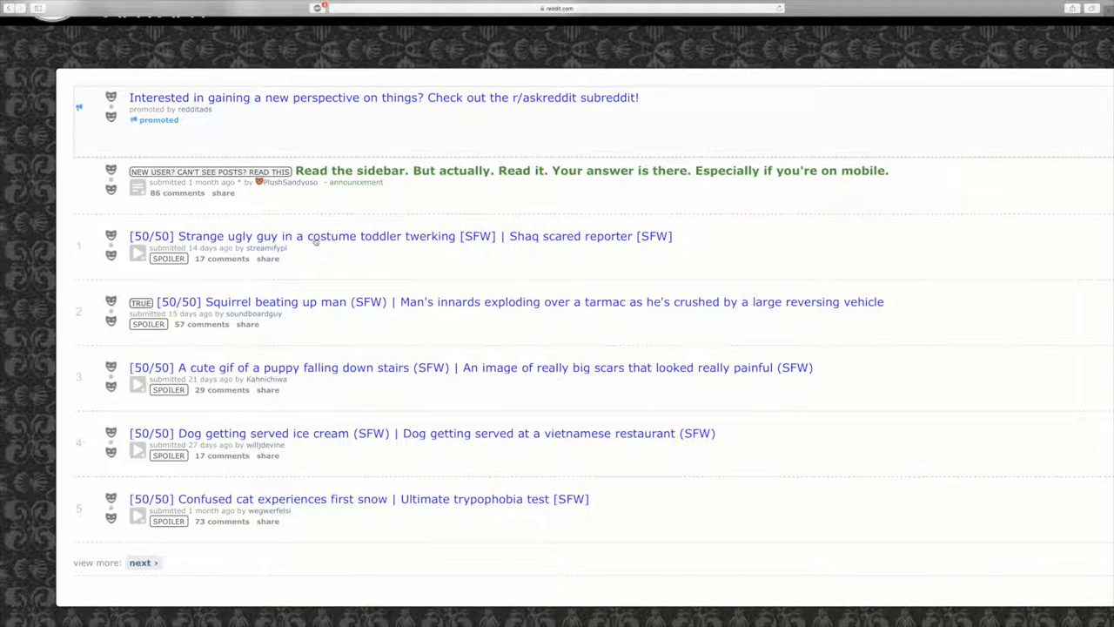
mouse_move(574, 237)
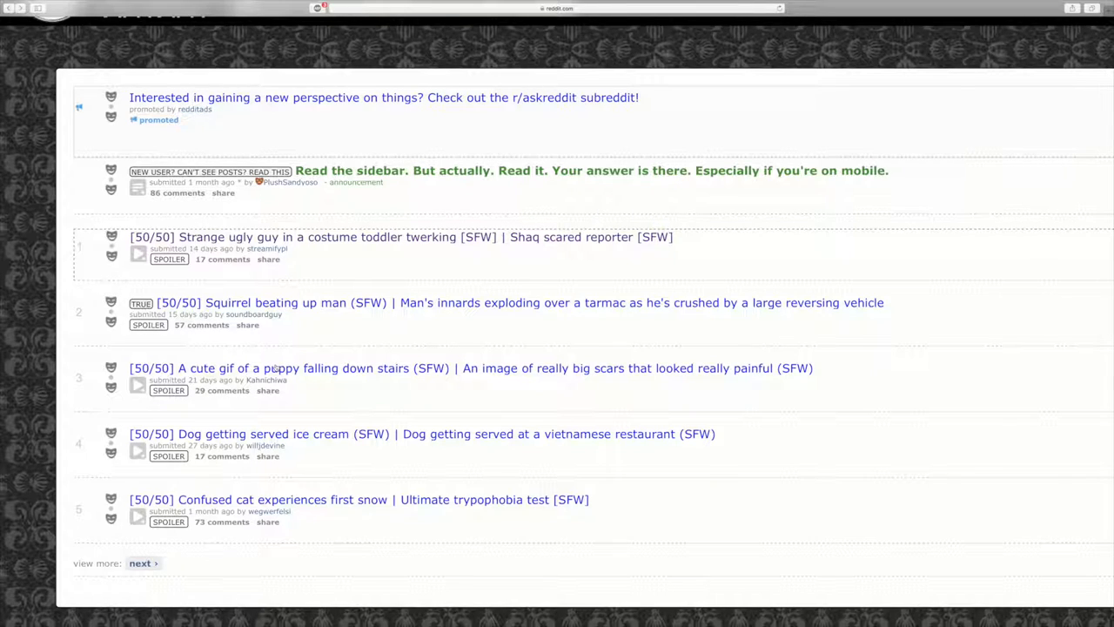
mouse_move(532, 390)
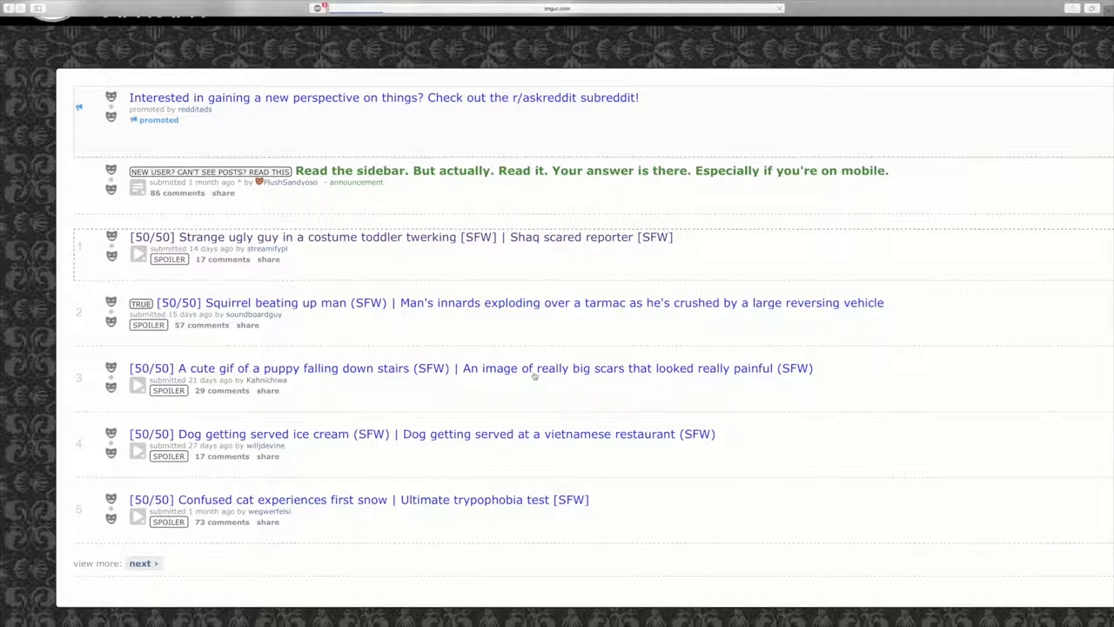
Play the Imgur ice cream van clip, then return to the r/FiftyFifty listing.
click(471, 367)
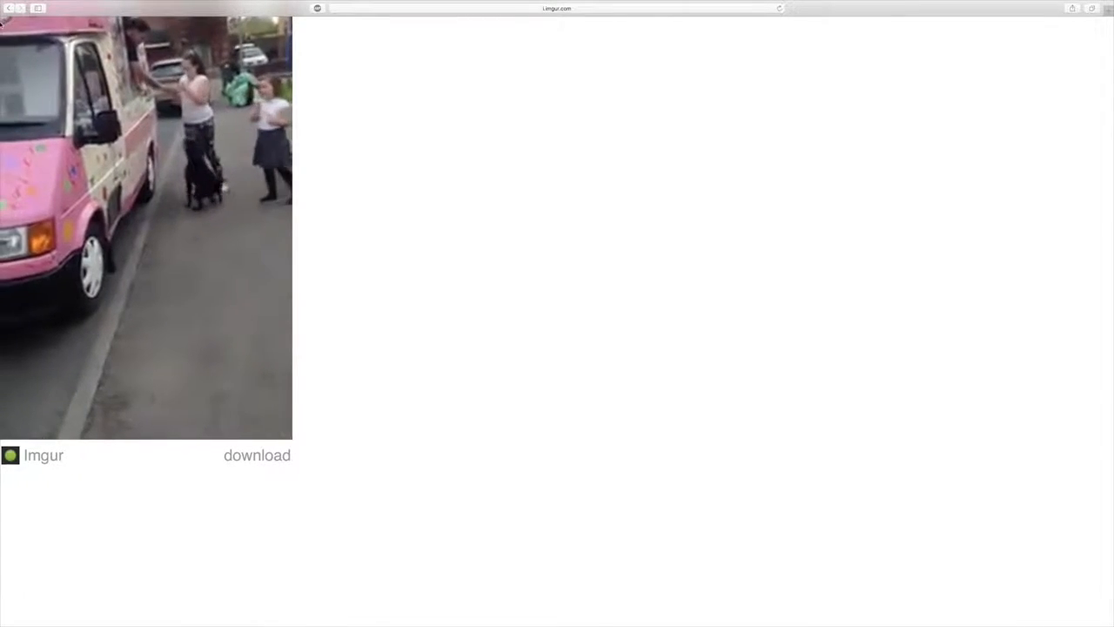
click(11, 7)
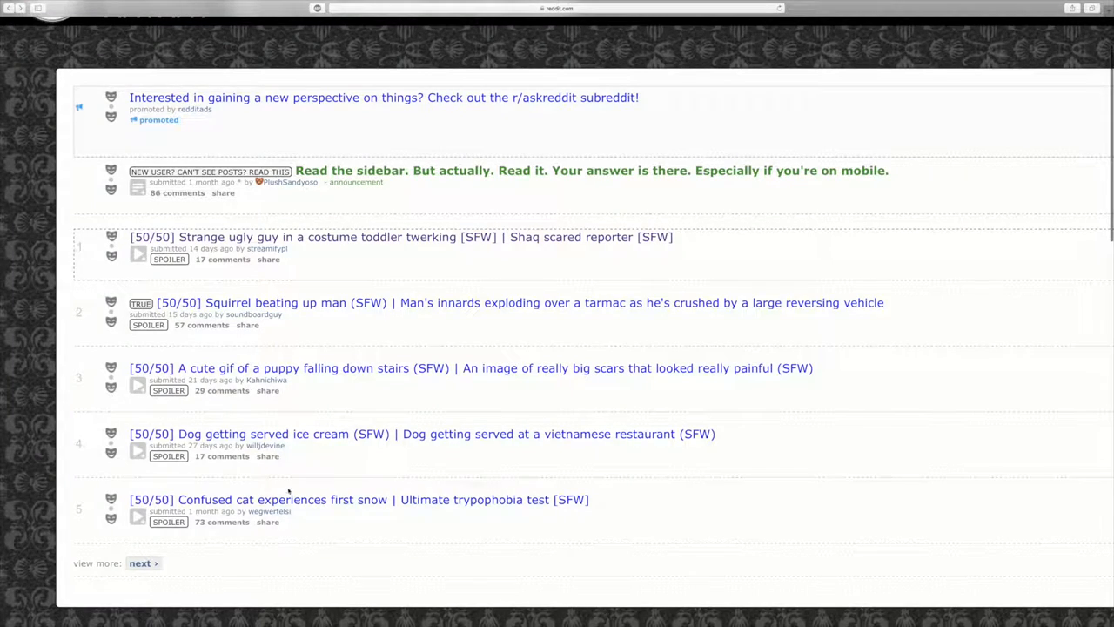
mouse_move(316, 505)
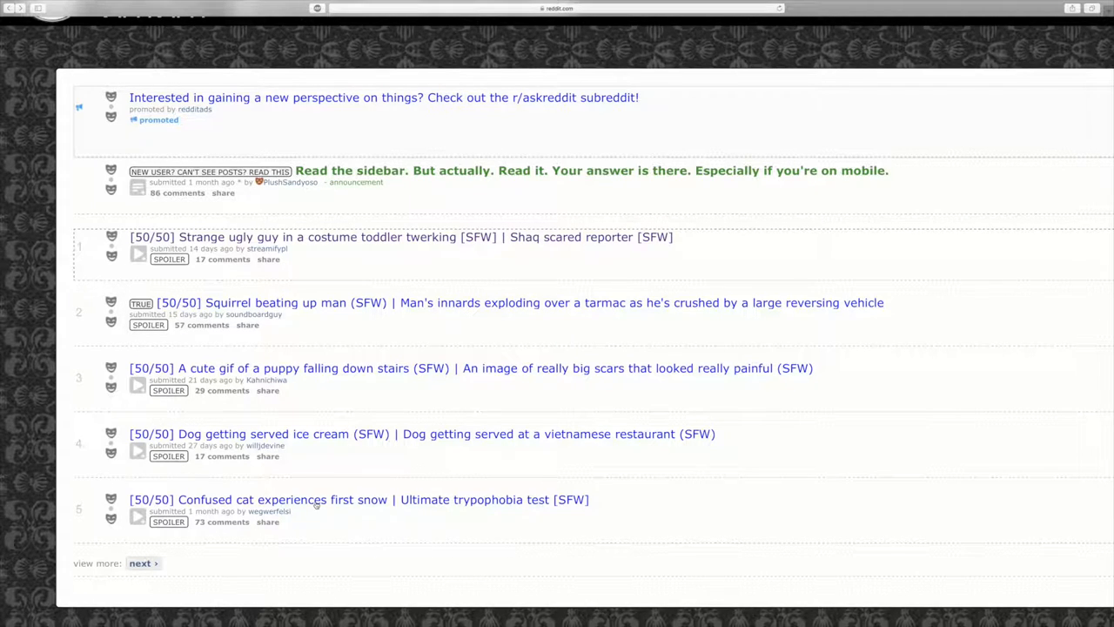
mouse_move(317, 524)
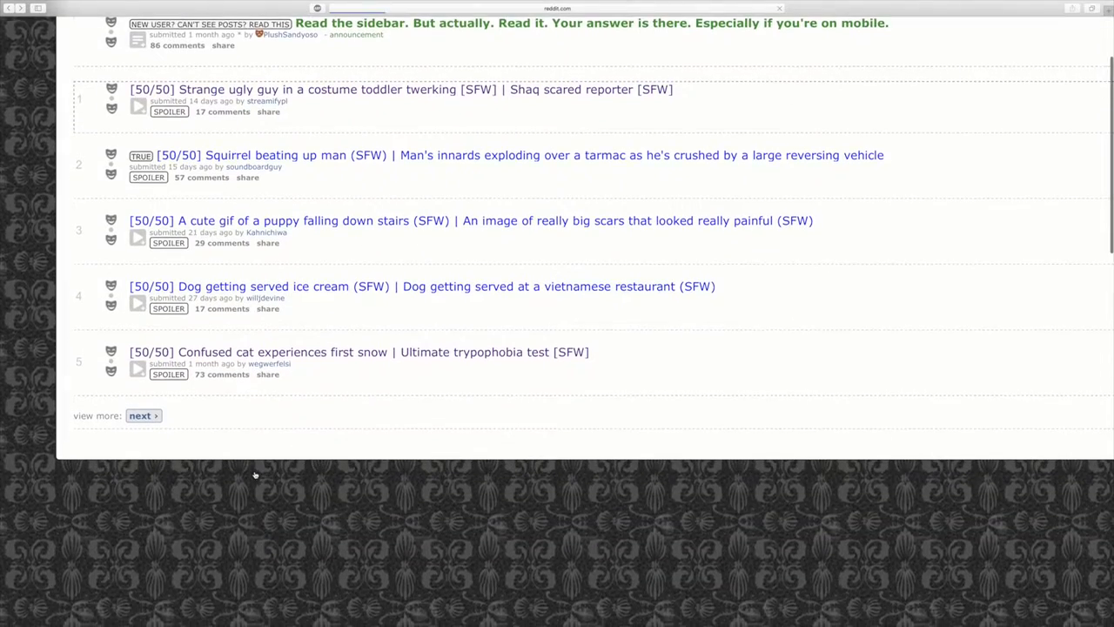
click(139, 414)
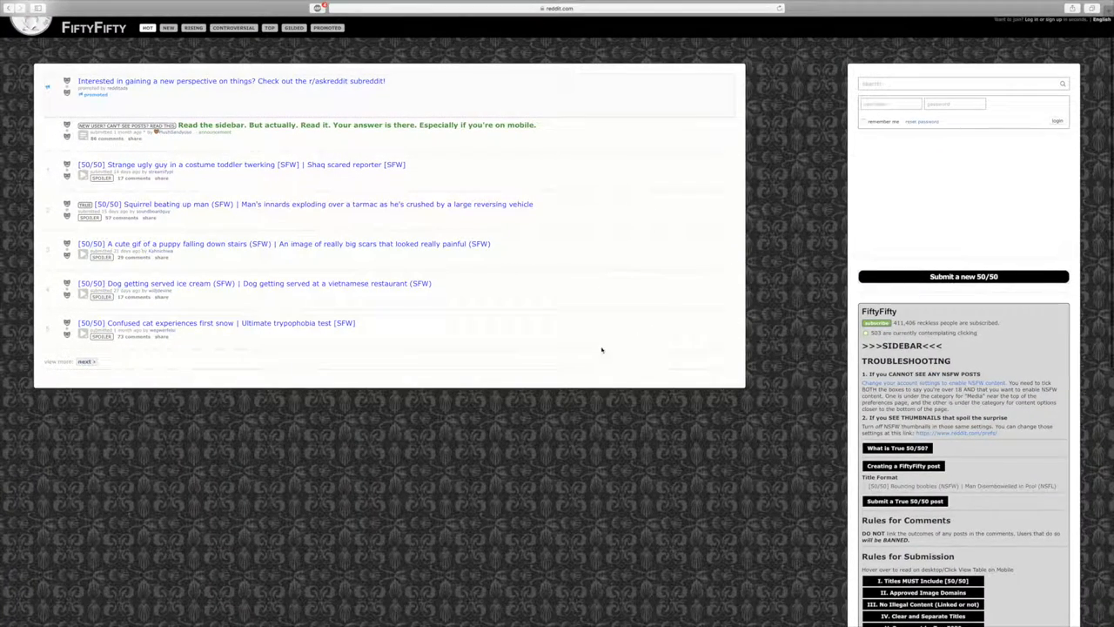
Bring up Reddit's combined sign-up and log-in account page.
click(1041, 19)
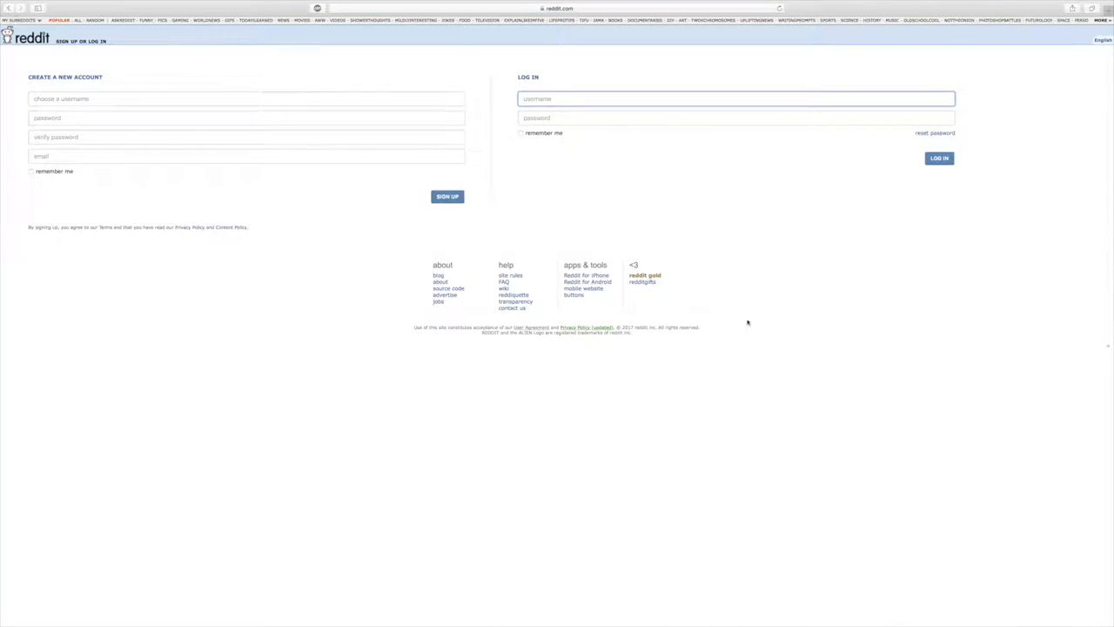